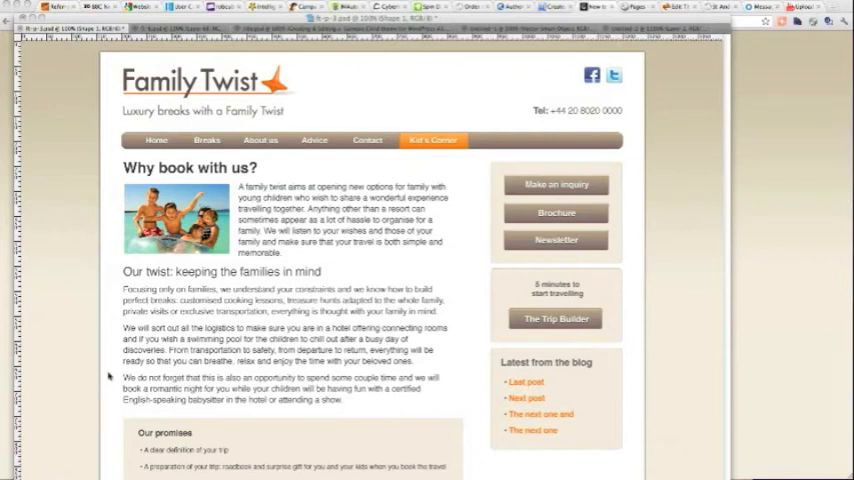
{"action": "mouse_move", "coordinate": [156, 145]}
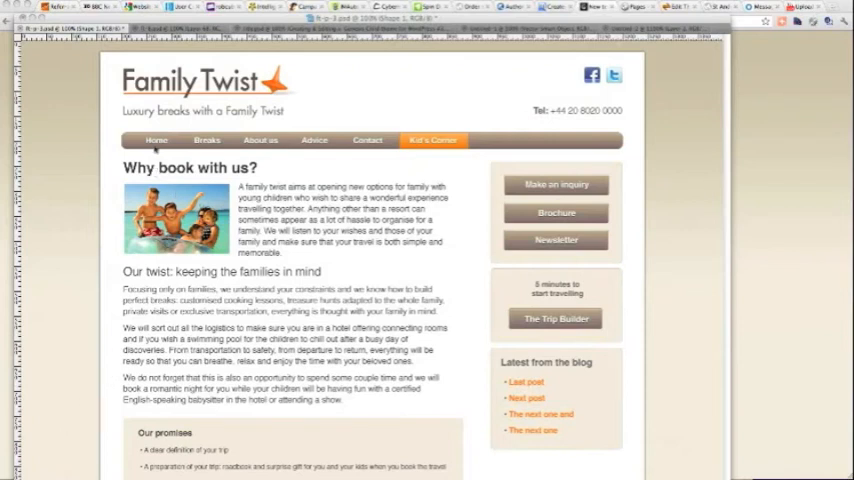
{"action": "mouse_move", "coordinate": [437, 145]}
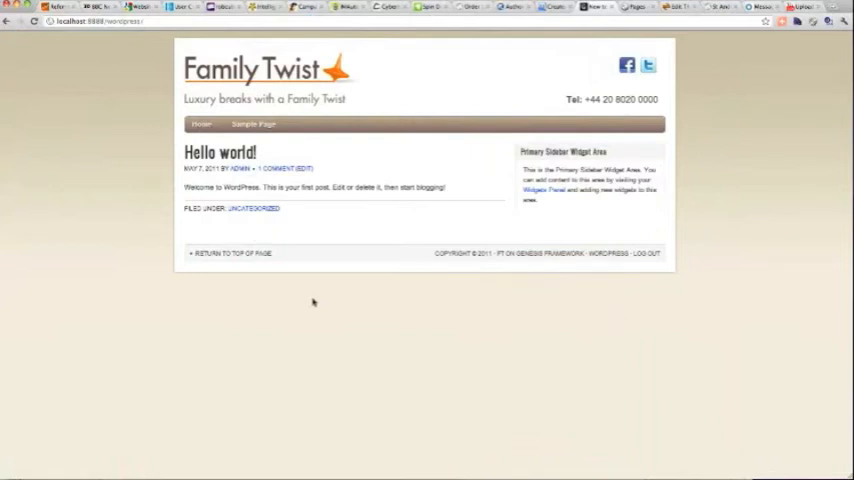
{"action": "mouse_move", "coordinate": [213, 135]}
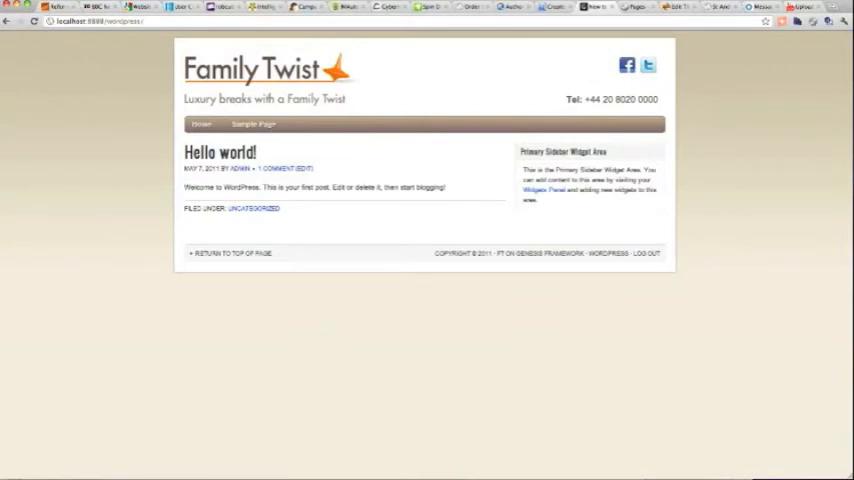
{"action": "mouse_move", "coordinate": [531, 100]}
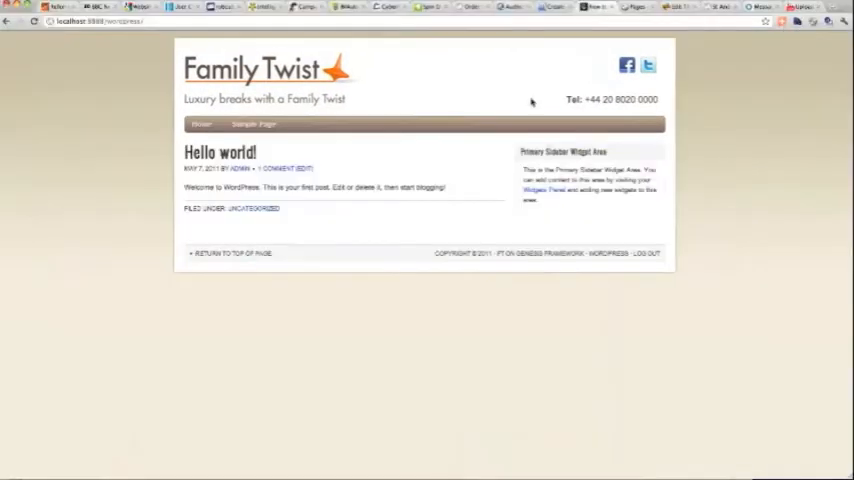
Leave the Family Twist site preview for the admin Pages list showing only Sample Page
{"action": "right_click", "coordinate": [610, 8]}
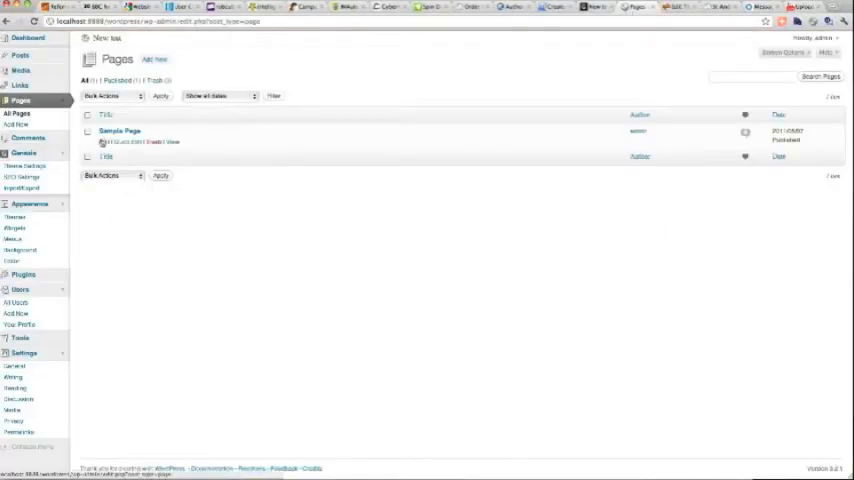
Retitle Sample Page as 'Breaks' and begin a new blank page
{"action": "left_click", "coordinate": [122, 131]}
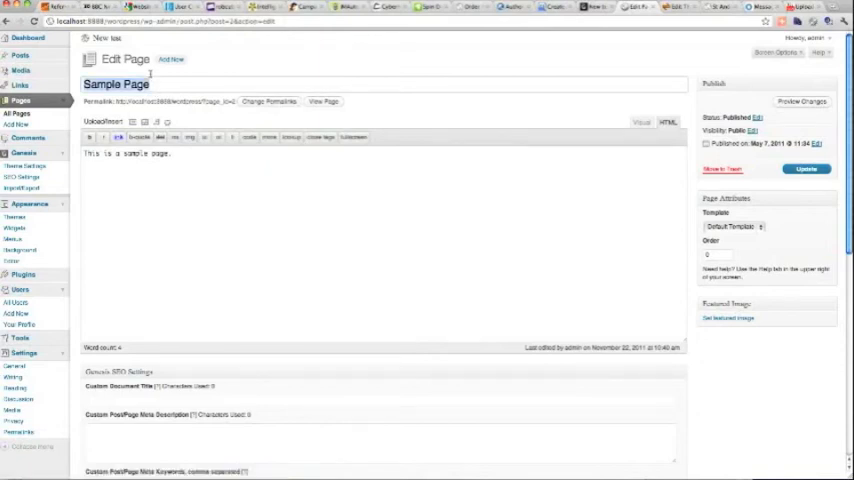
{"action": "type", "text": "Breaks"}
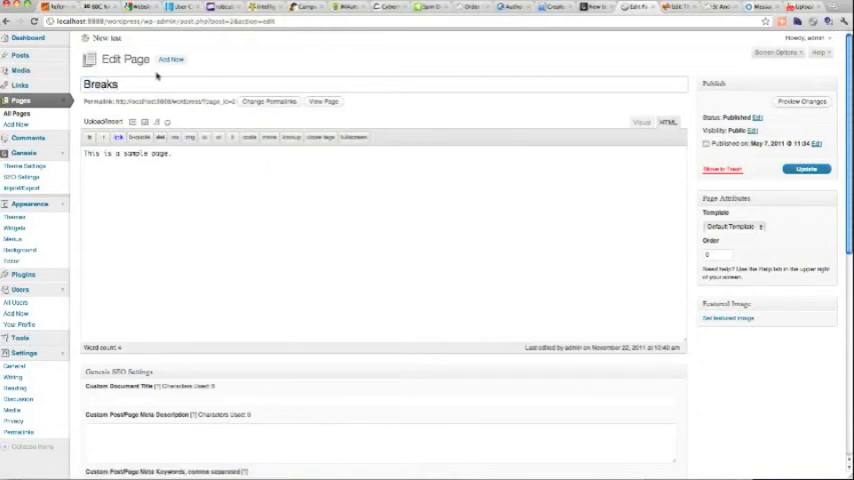
{"action": "left_click", "coordinate": [804, 168]}
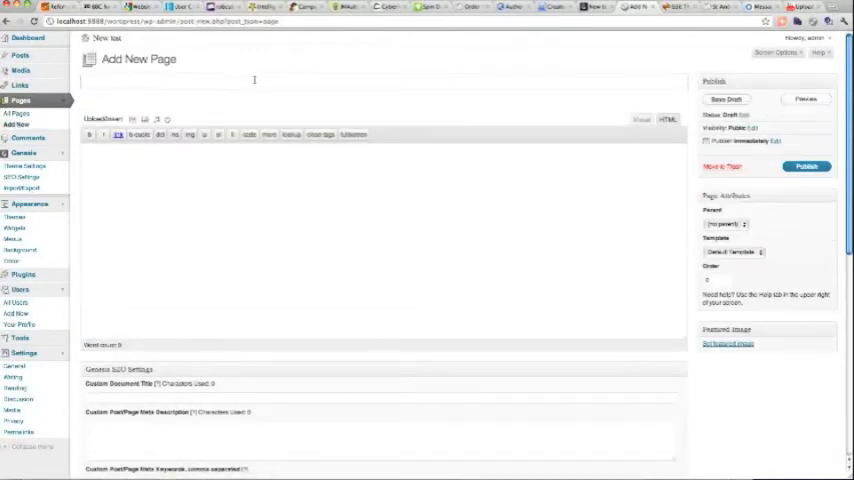
Publish the 'Why book with us?' and 'Advice' pages
{"action": "type", "text": "Why"}
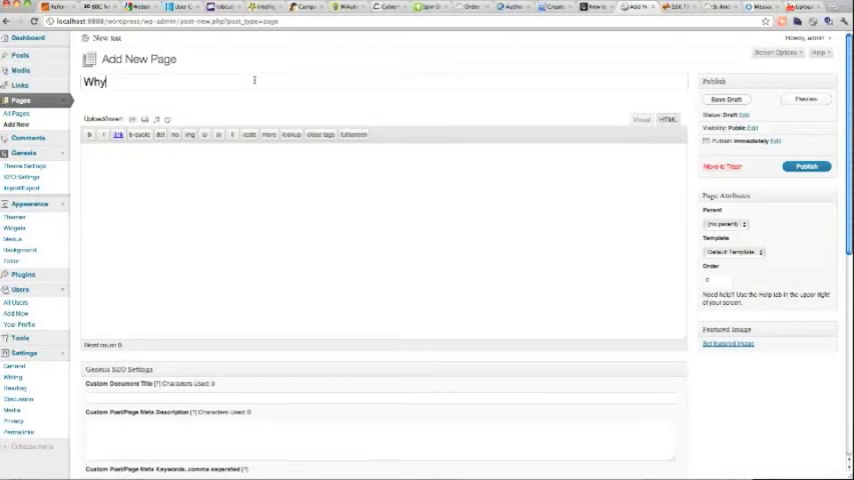
{"action": "type", "text": "book with us?"}
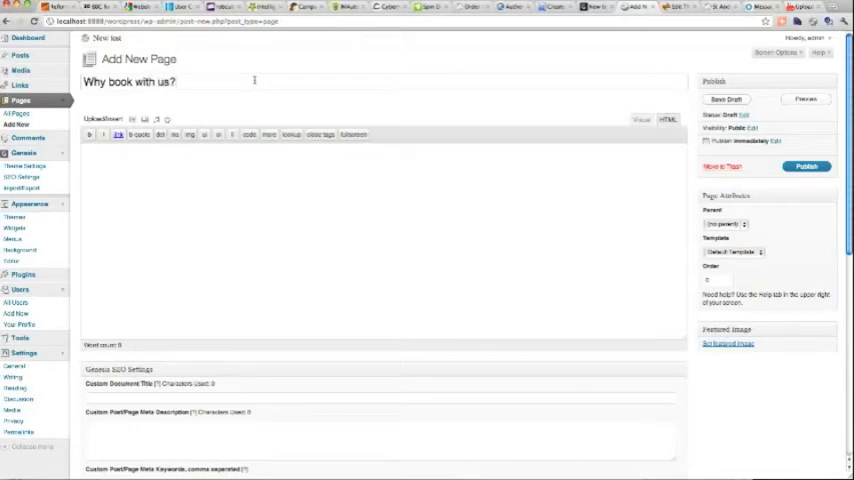
{"action": "left_click", "coordinate": [806, 166]}
{"action": "type", "text": "Advice"}
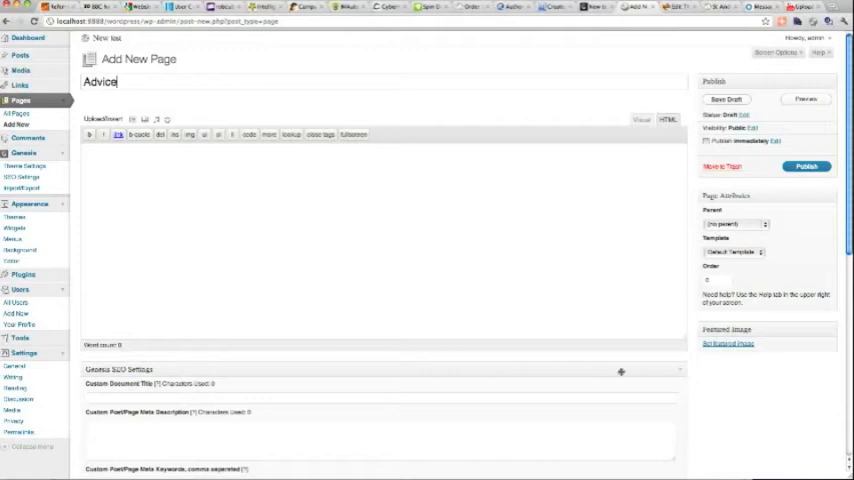
{"action": "left_click", "coordinate": [805, 166]}
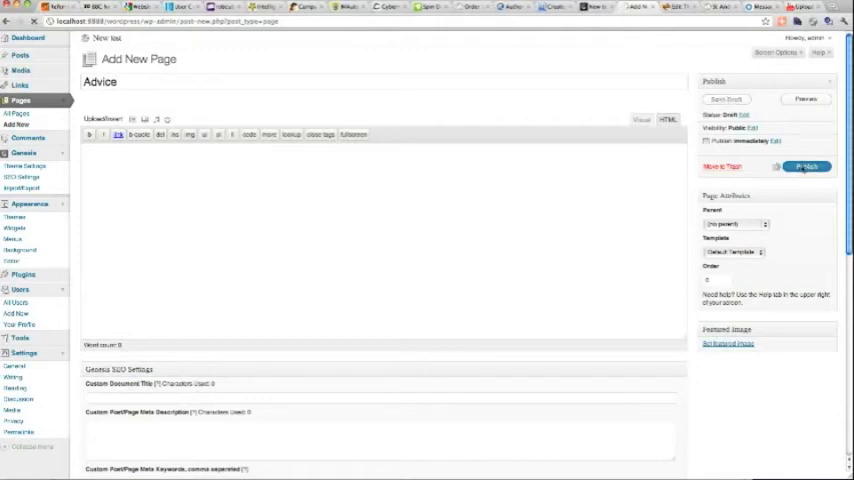
Publish a new page titled 'Contact'
{"action": "left_click", "coordinate": [803, 166]}
{"action": "type", "text": "Cont"}
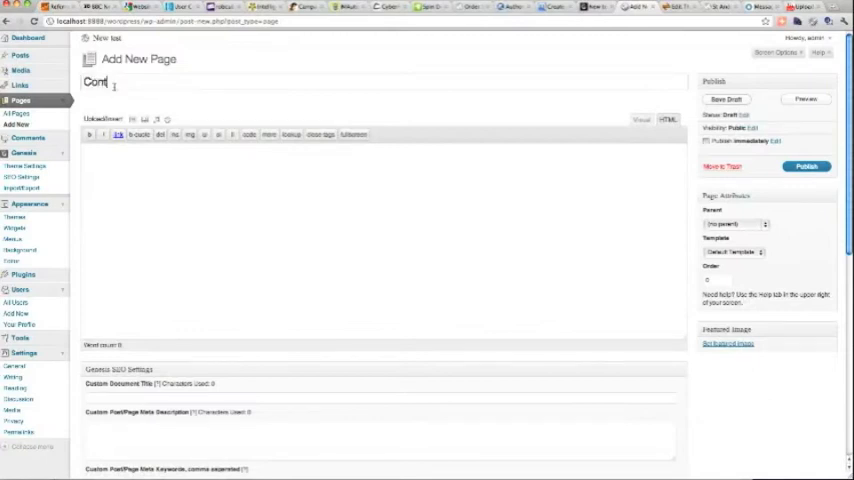
{"action": "type", "text": "act"}
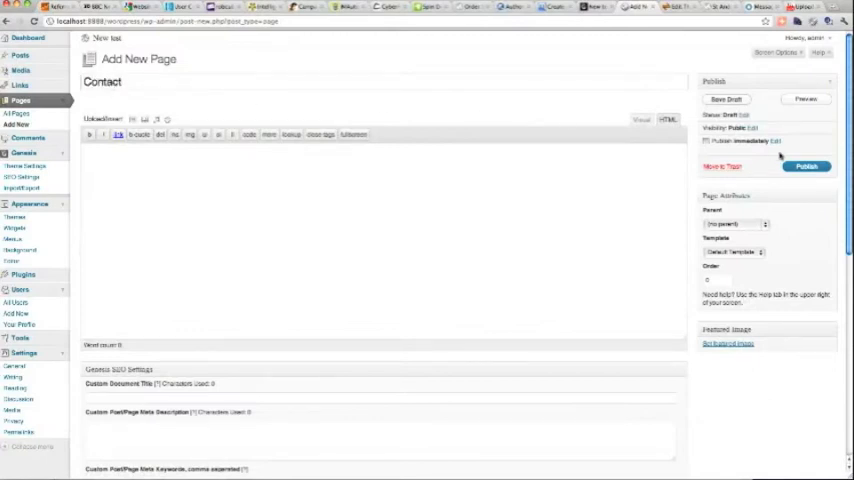
{"action": "left_click", "coordinate": [805, 166]}
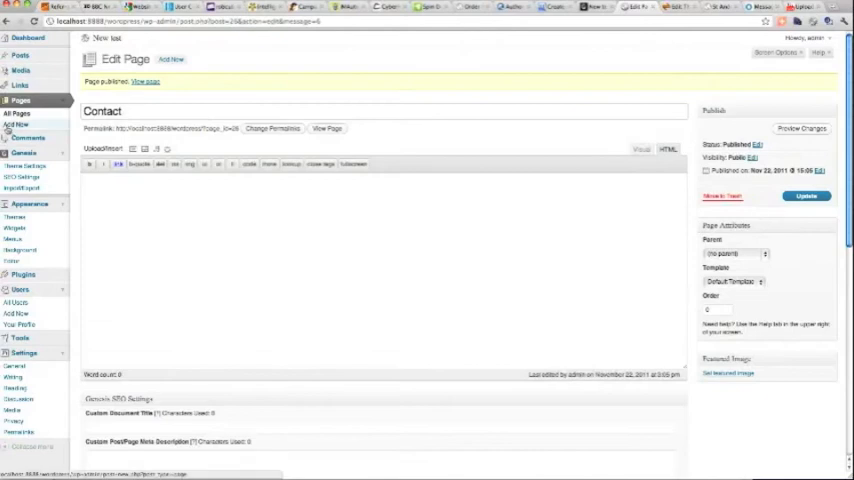
Publish the 'Kid's corner' and 'Blog' pages
{"action": "left_click", "coordinate": [17, 123]}
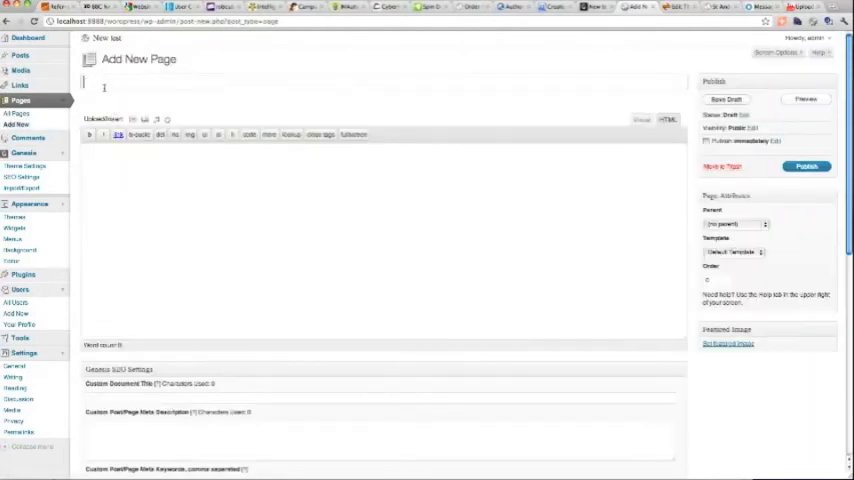
{"action": "type", "text": "Kid's"}
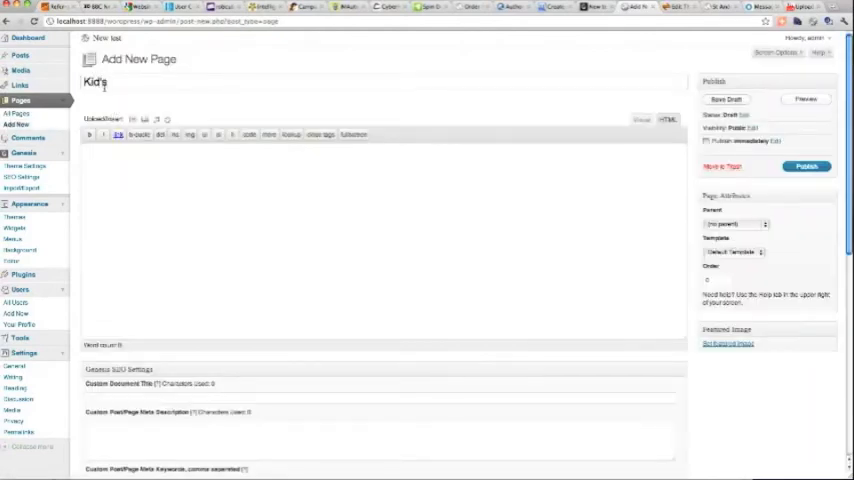
{"action": "type", "text": "corner"}
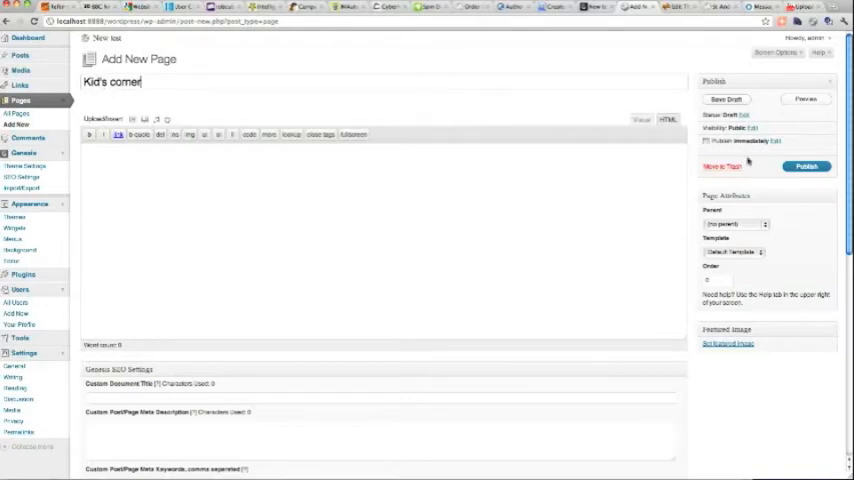
{"action": "left_click", "coordinate": [805, 166]}
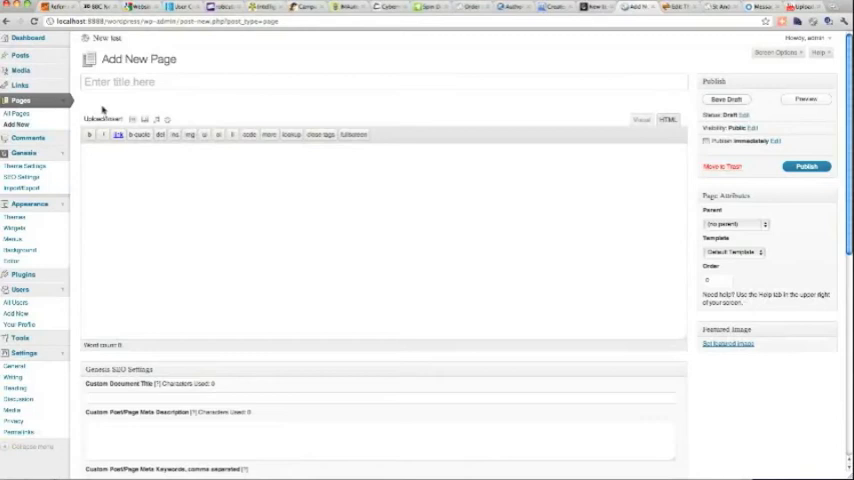
{"action": "type", "text": "Blog"}
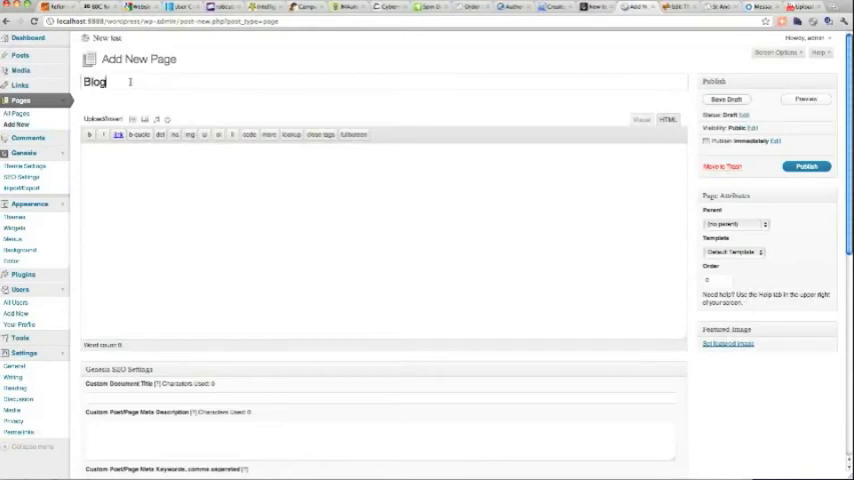
{"action": "left_click", "coordinate": [806, 166]}
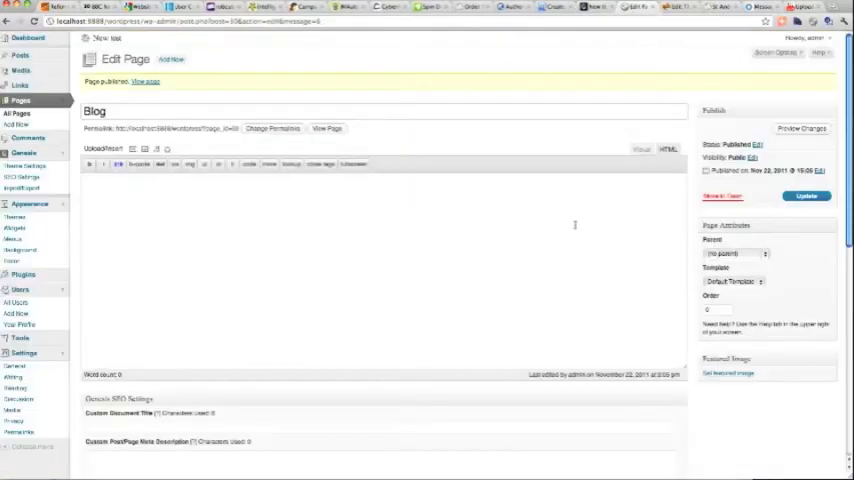
Create the 'navbar' menu containing Kid's corner, Advice, Why book with us?, Breaks, Contact, Blog
{"action": "left_click", "coordinate": [13, 248]}
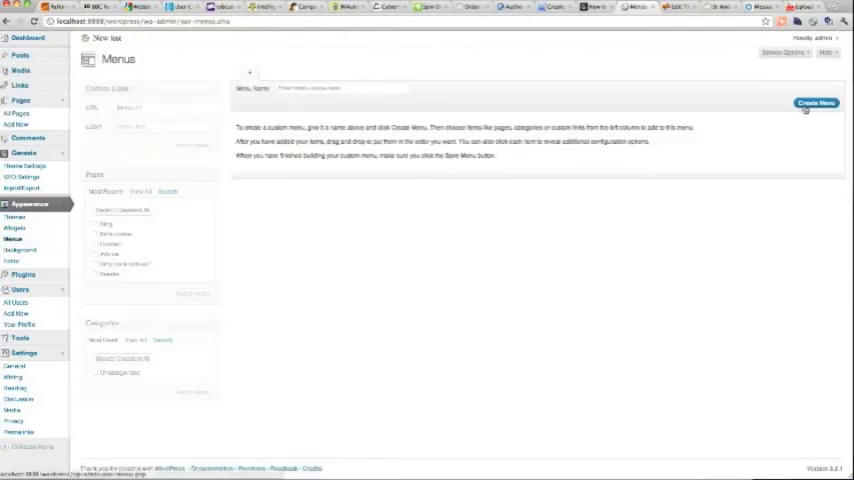
{"action": "left_click", "coordinate": [330, 89]}
{"action": "type", "text": "navbar"}
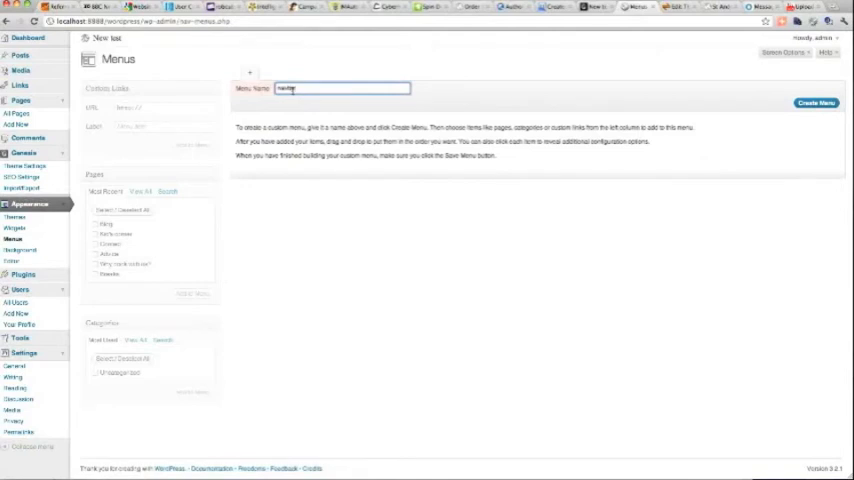
{"action": "left_click", "coordinate": [813, 103]}
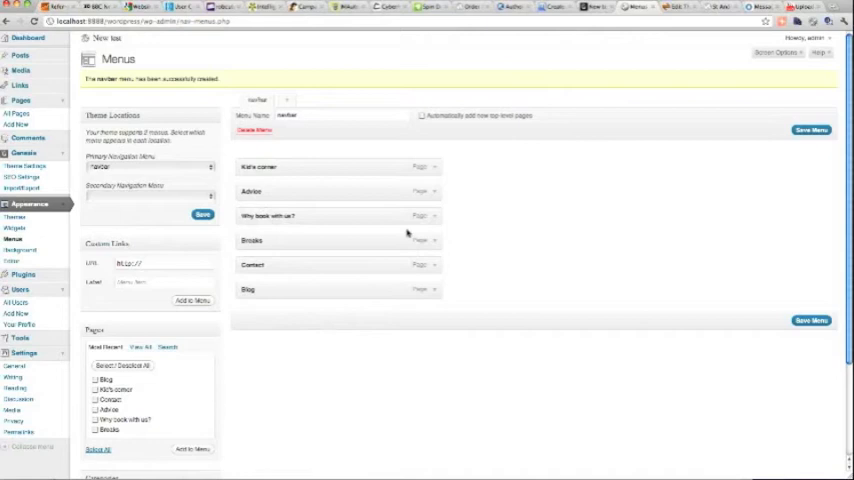
Relabel the 'Why book with us?' menu item as 'About us'
{"action": "left_click", "coordinate": [425, 216]}
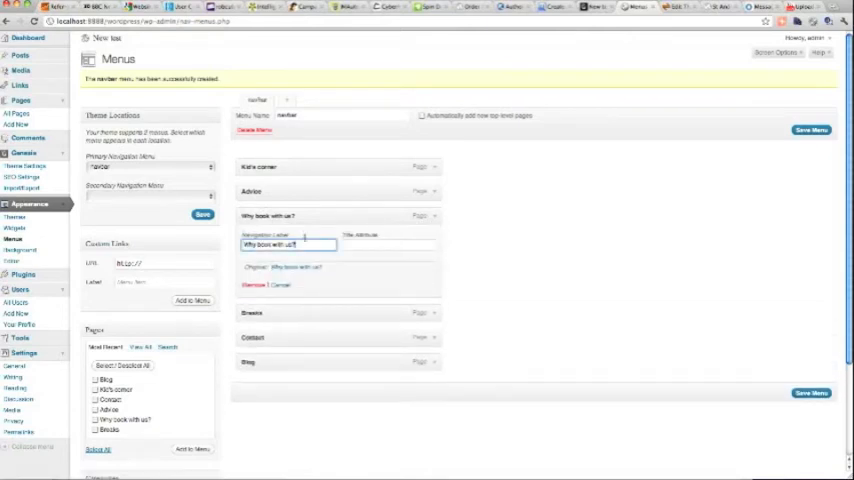
{"action": "type", "text": "About"}
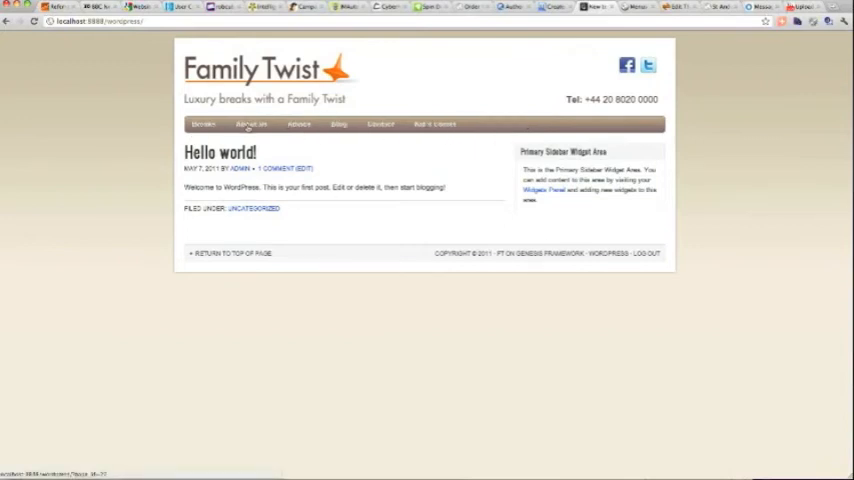
Follow the live site's About us link to the Why book with us? page
{"action": "left_click", "coordinate": [251, 123]}
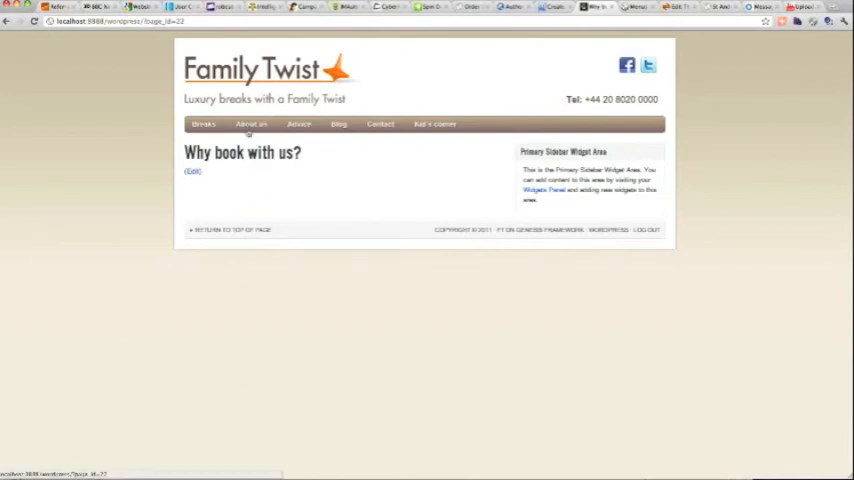
{"action": "mouse_move", "coordinate": [245, 156]}
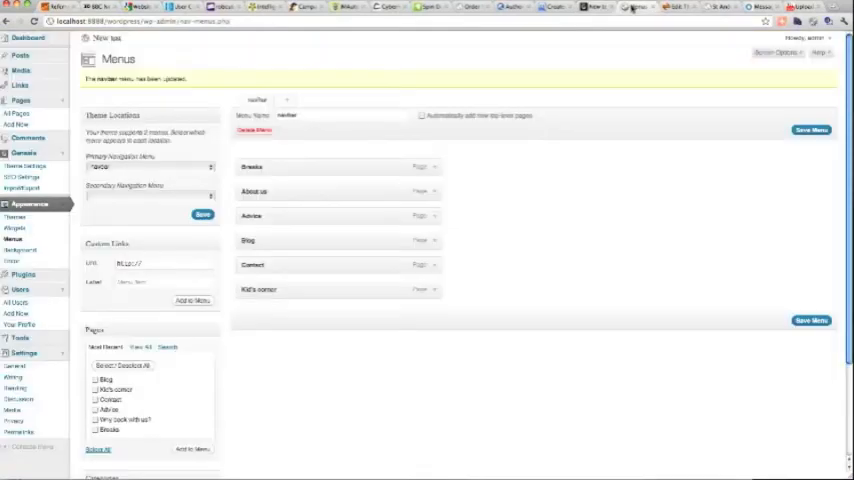
Publish a 'Home' page and move it to the top of the navbar menu
{"action": "left_click", "coordinate": [20, 99]}
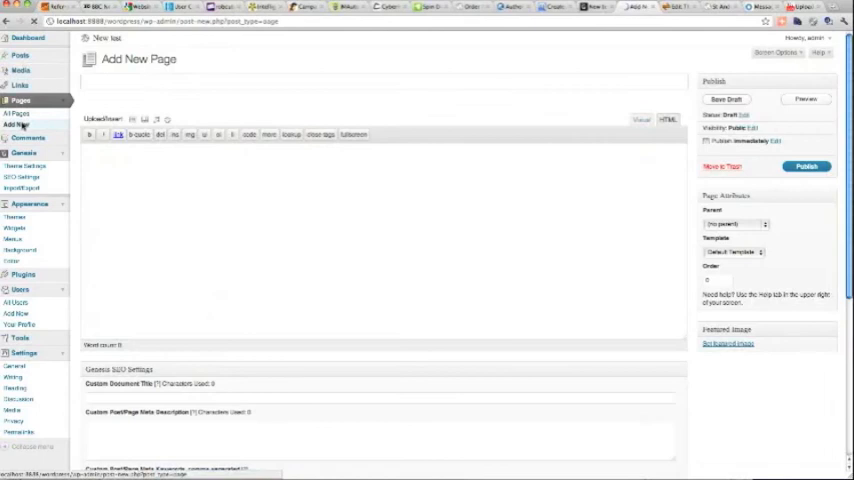
{"action": "type", "text": "Home"}
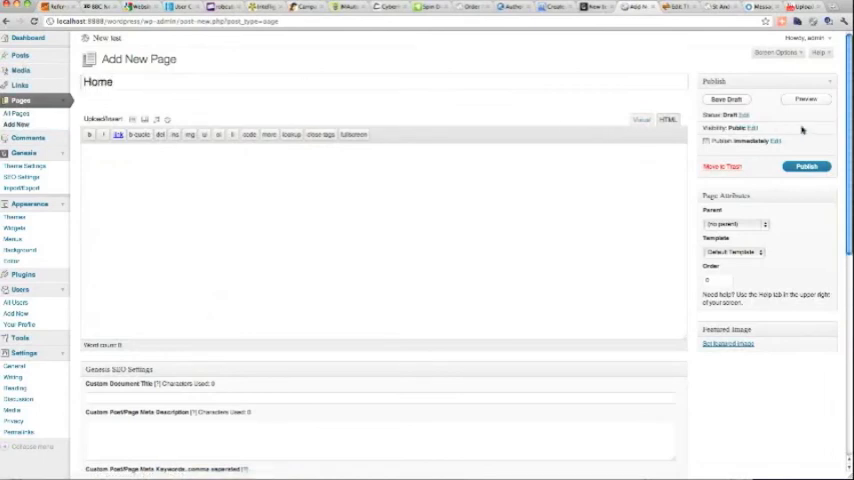
{"action": "left_click", "coordinate": [806, 166]}
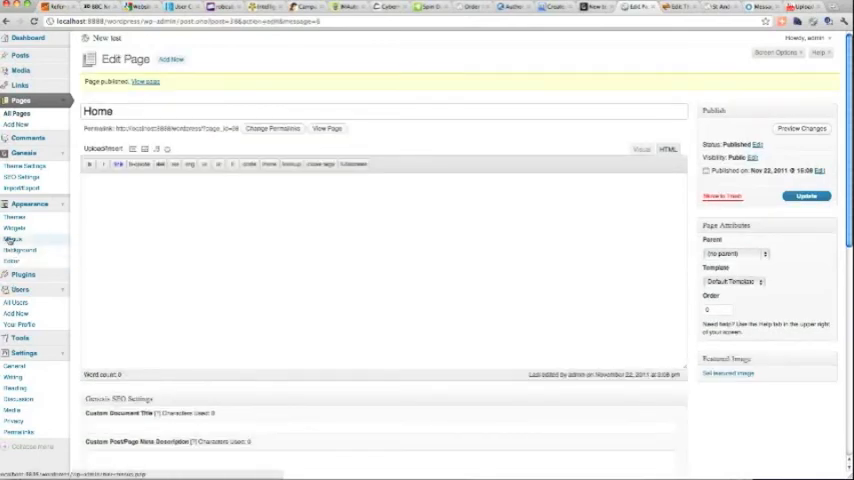
{"action": "left_click", "coordinate": [15, 238]}
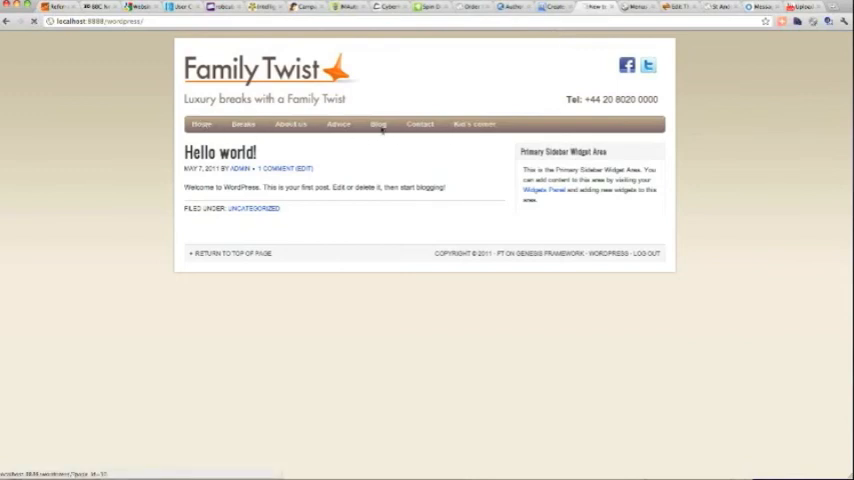
{"action": "left_click", "coordinate": [378, 123]}
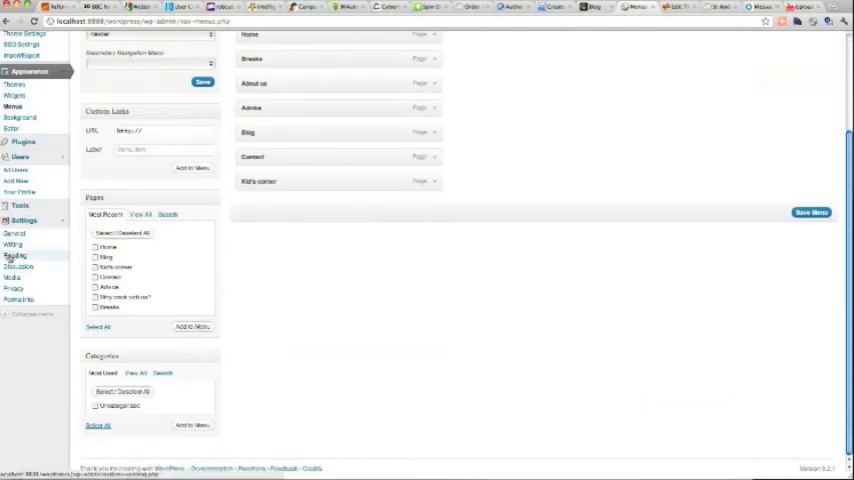
In Reading settings, set a static front page showing Home and save
{"action": "left_click", "coordinate": [13, 256]}
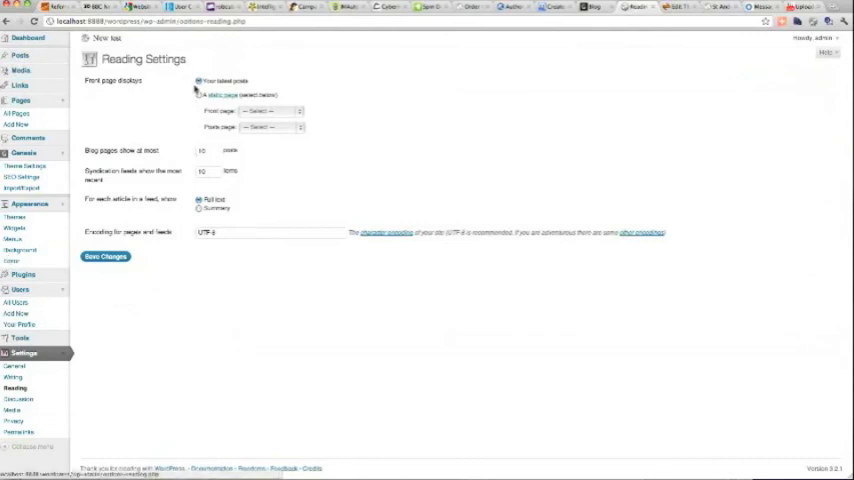
{"action": "mouse_move", "coordinate": [193, 100]}
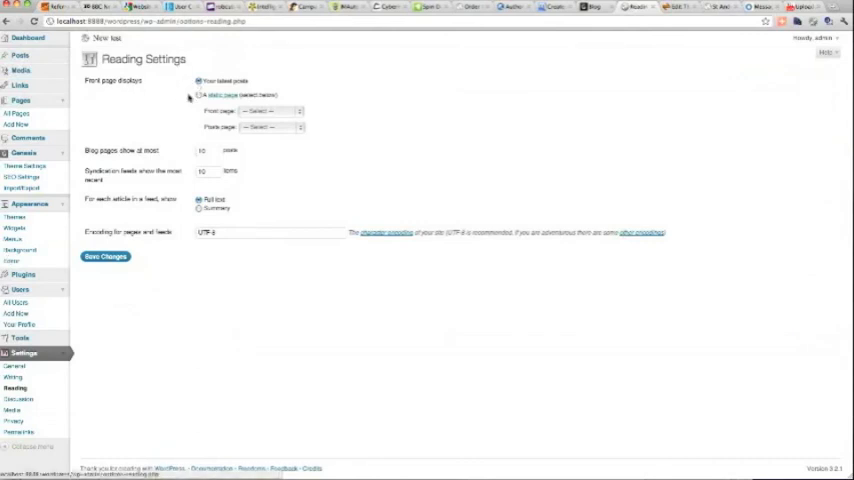
{"action": "left_click", "coordinate": [195, 95]}
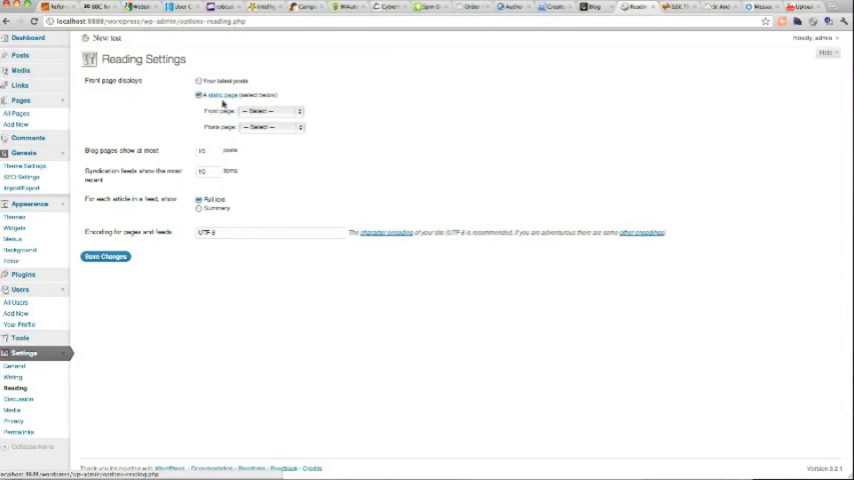
{"action": "left_click", "coordinate": [277, 111]}
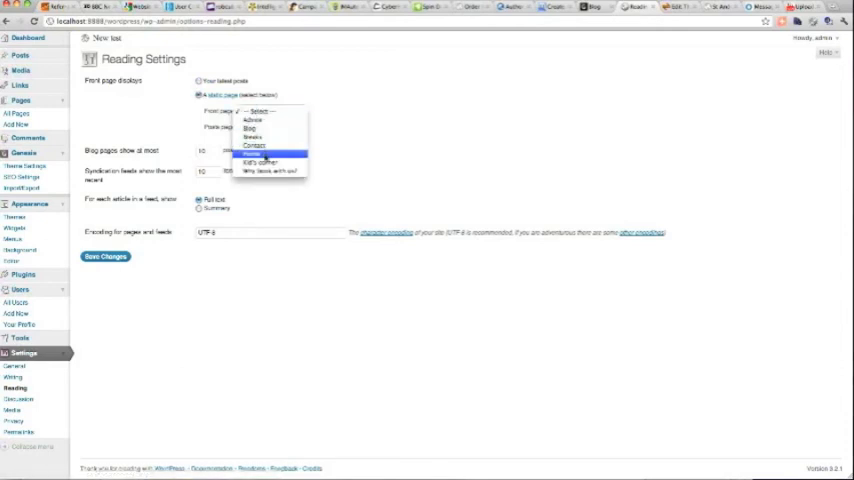
{"action": "left_click", "coordinate": [255, 153]}
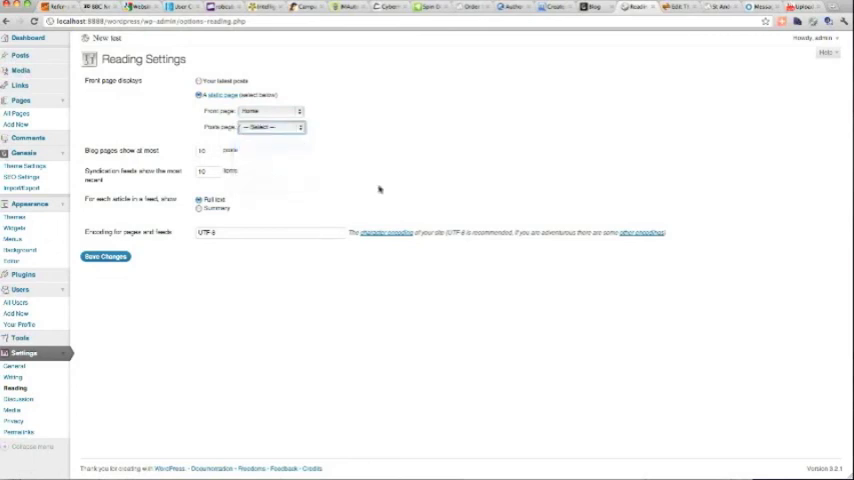
{"action": "left_click", "coordinate": [104, 256]}
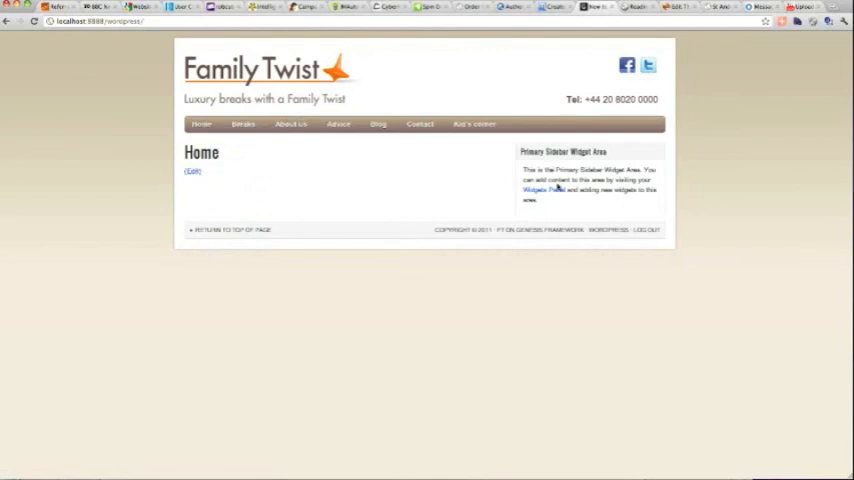
{"action": "mouse_move", "coordinate": [521, 208]}
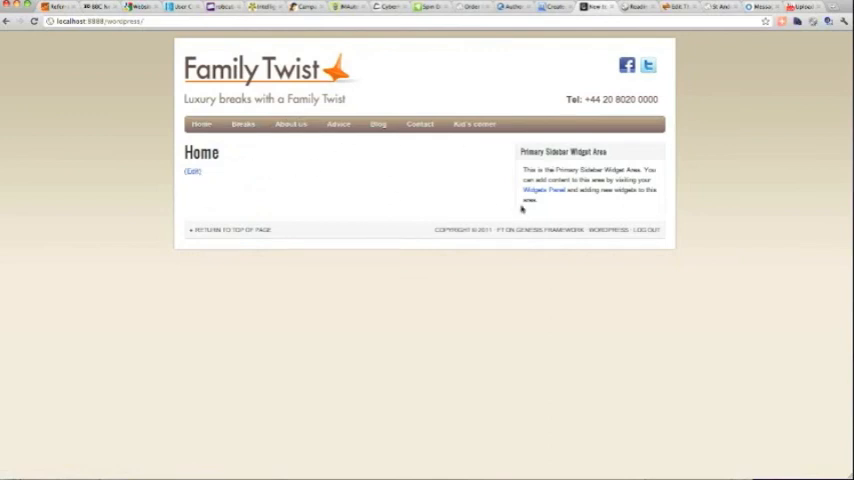
{"action": "mouse_move", "coordinate": [399, 175]}
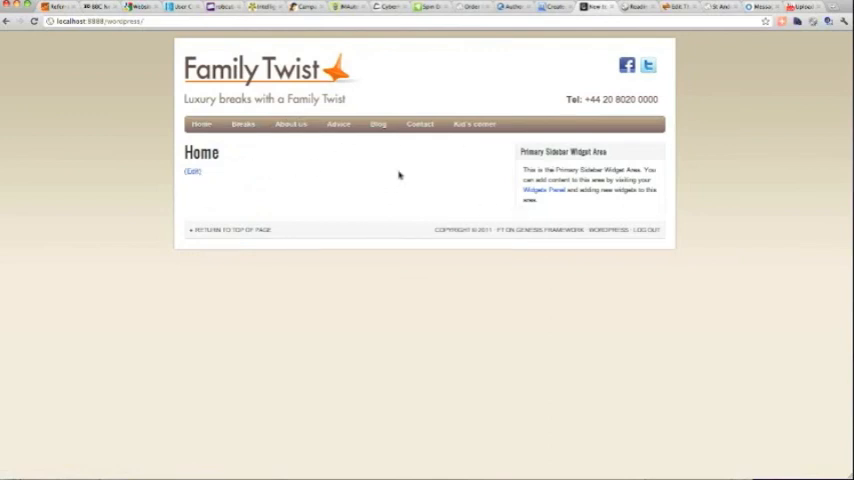